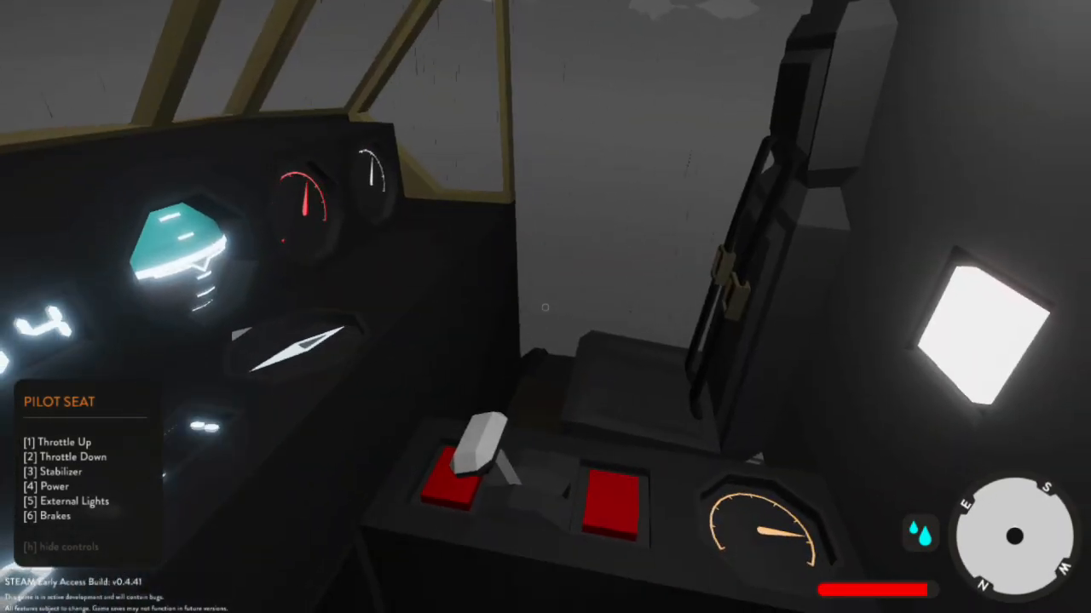
mouse_move(546, 307)
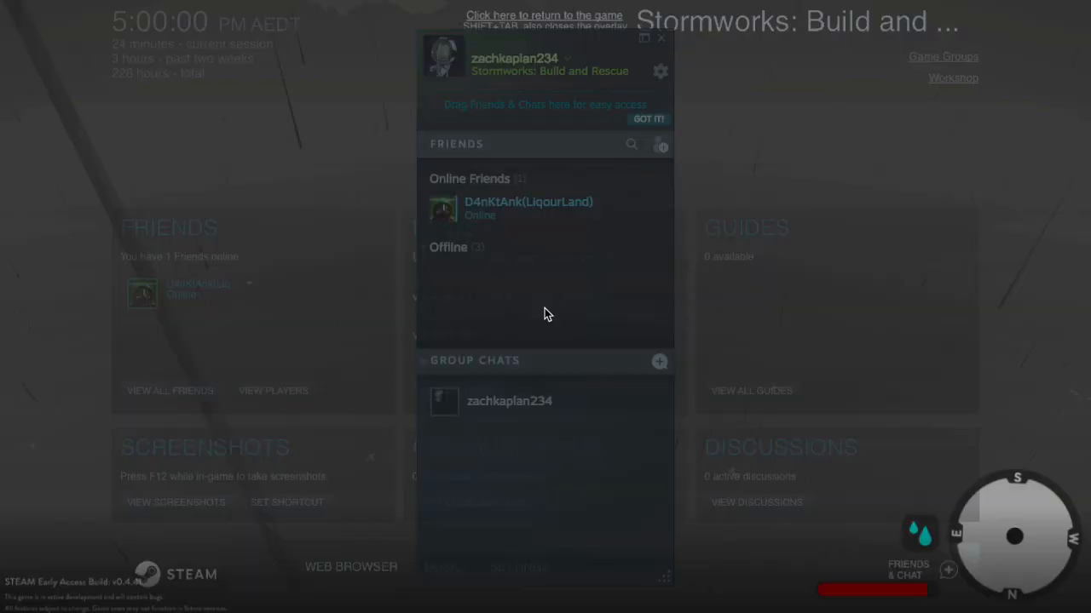
Close the Steam overlay to return to the game as the character parachutes beside the boat.
click(544, 14)
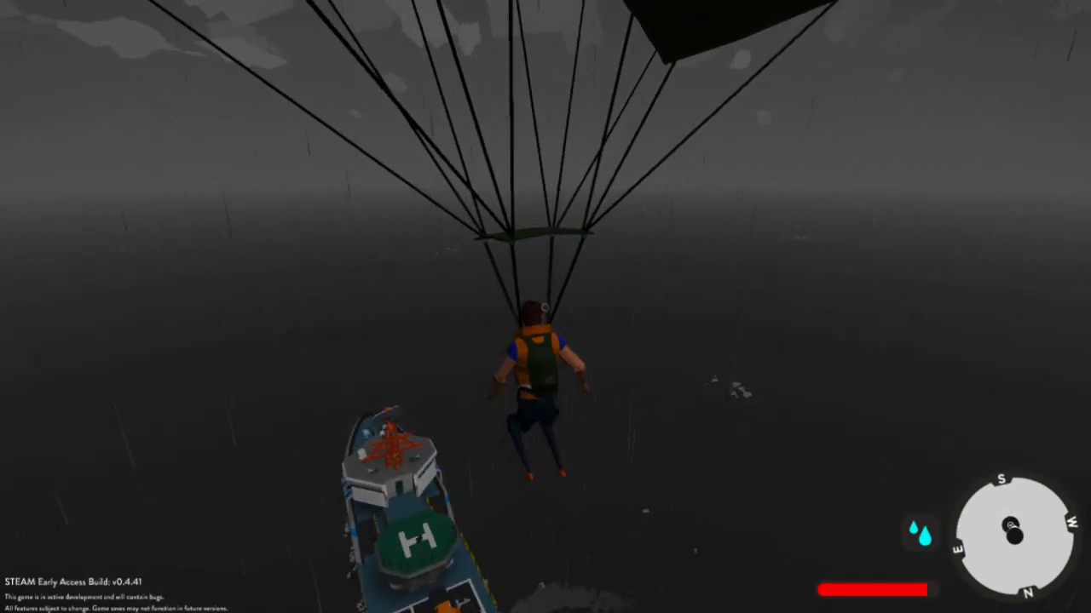
key(Escape)
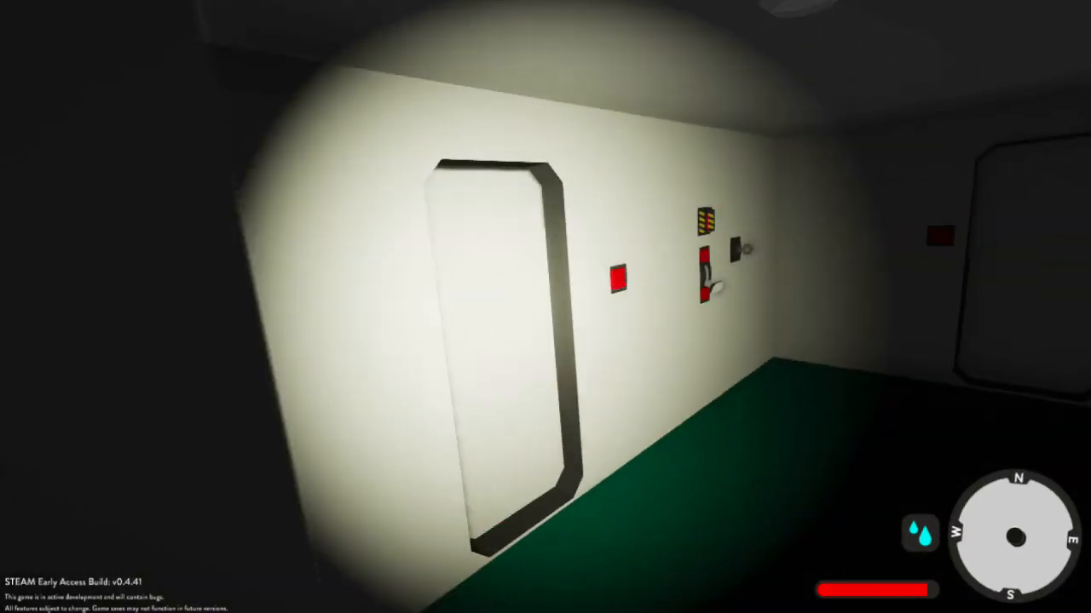
mouse_move(545, 357)
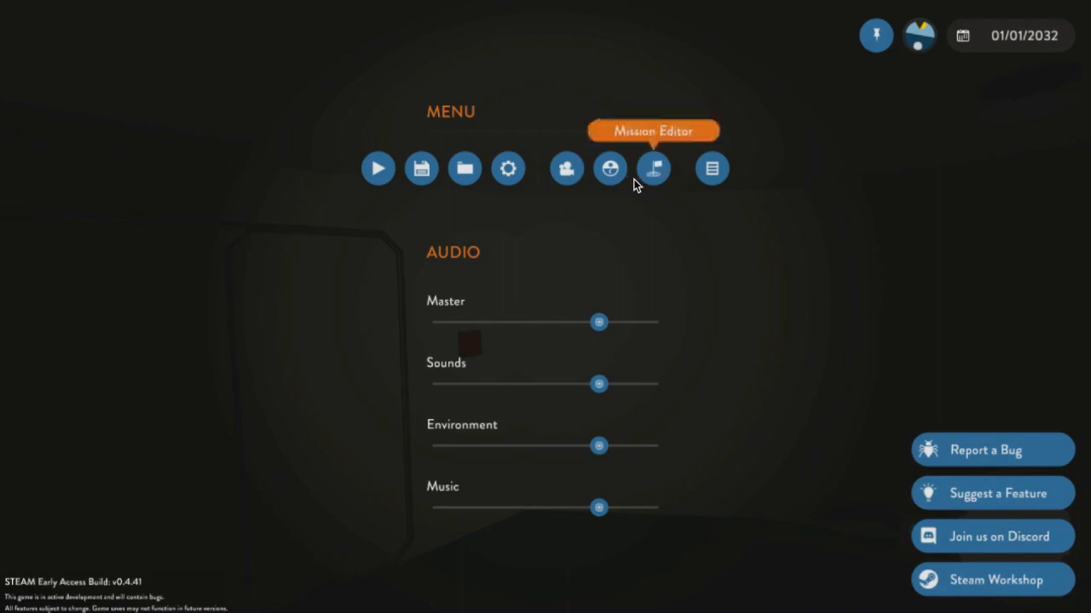
Click in the game view to dismiss the pause menu with the audio sliders.
click(653, 168)
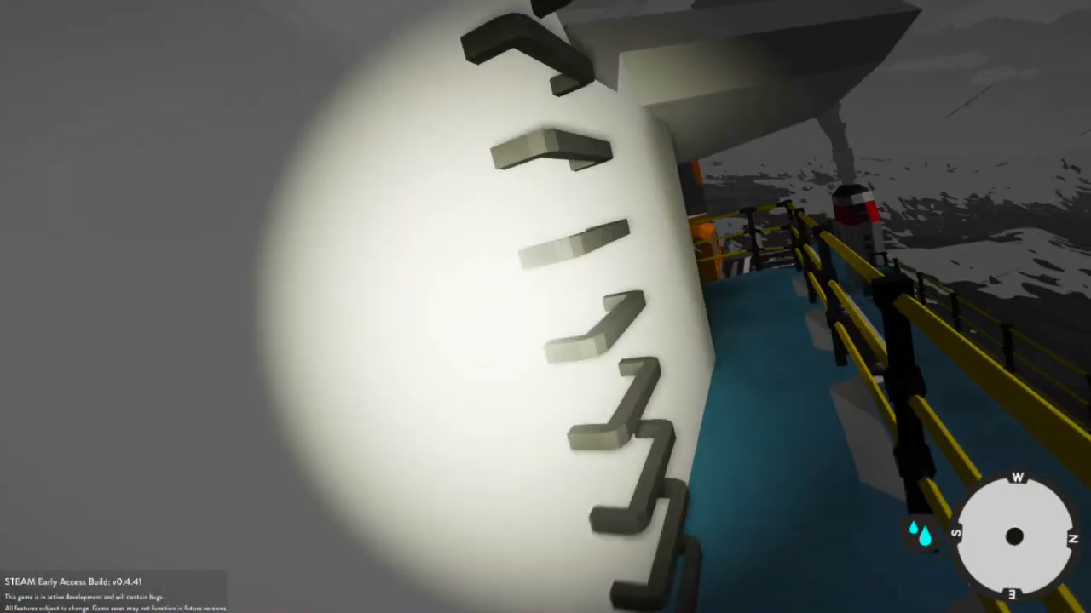
mouse_move(545, 307)
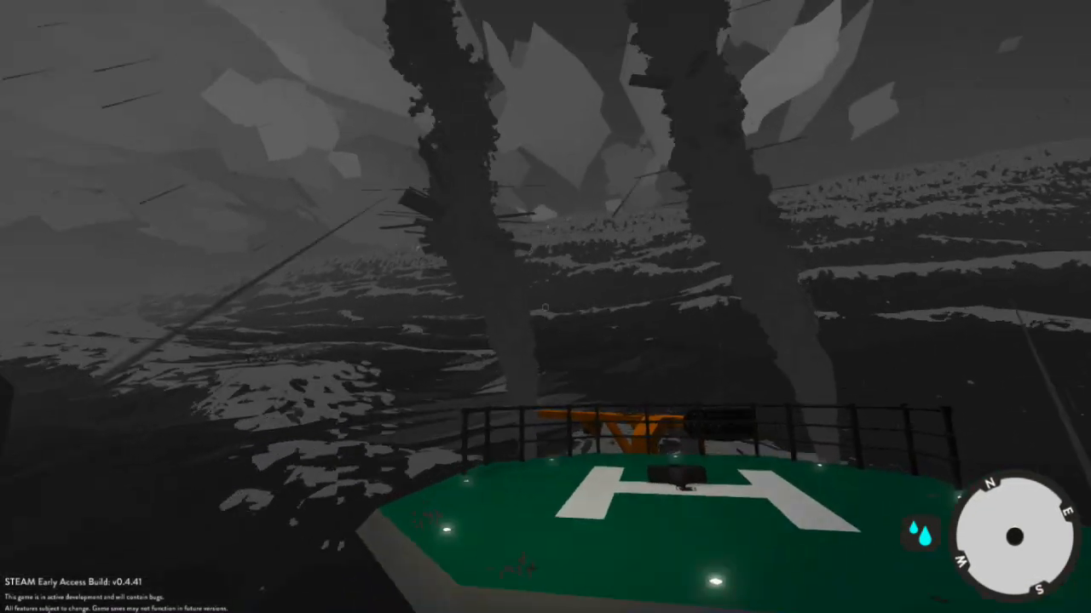
mouse_move(545, 307)
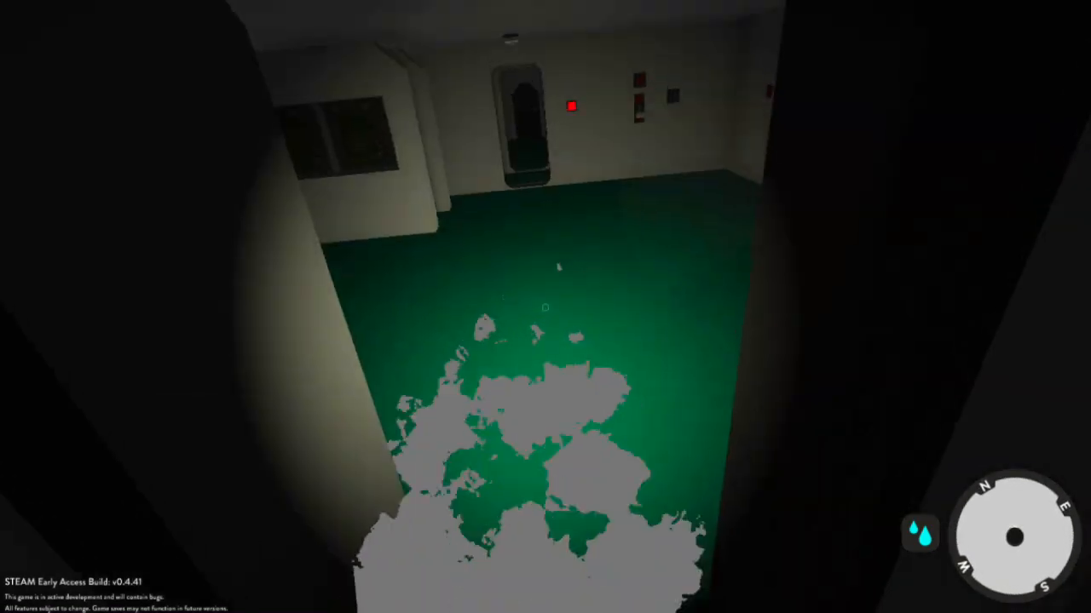
mouse_move(546, 306)
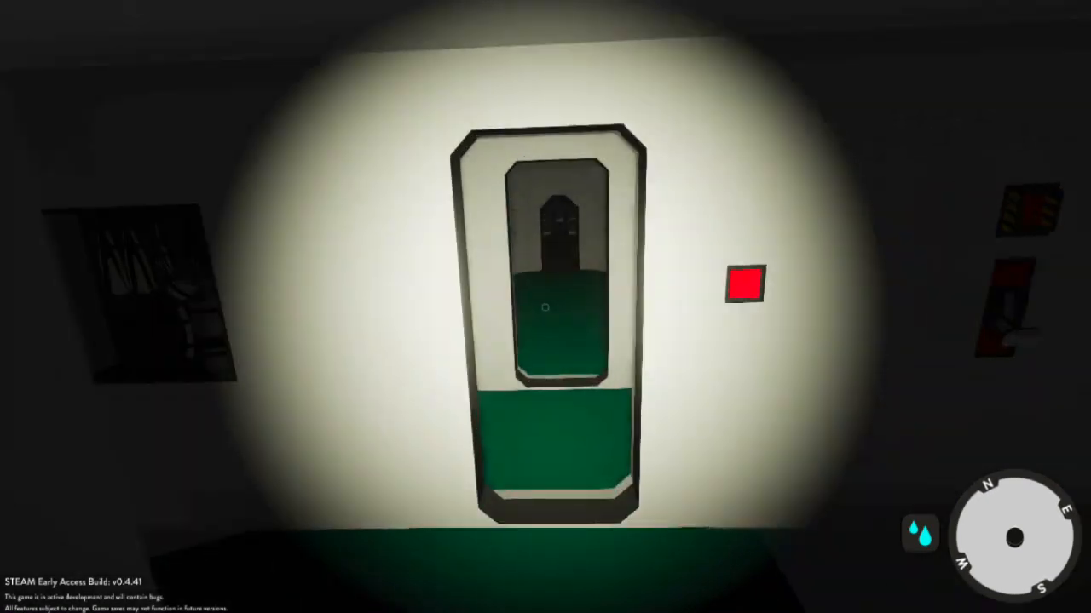